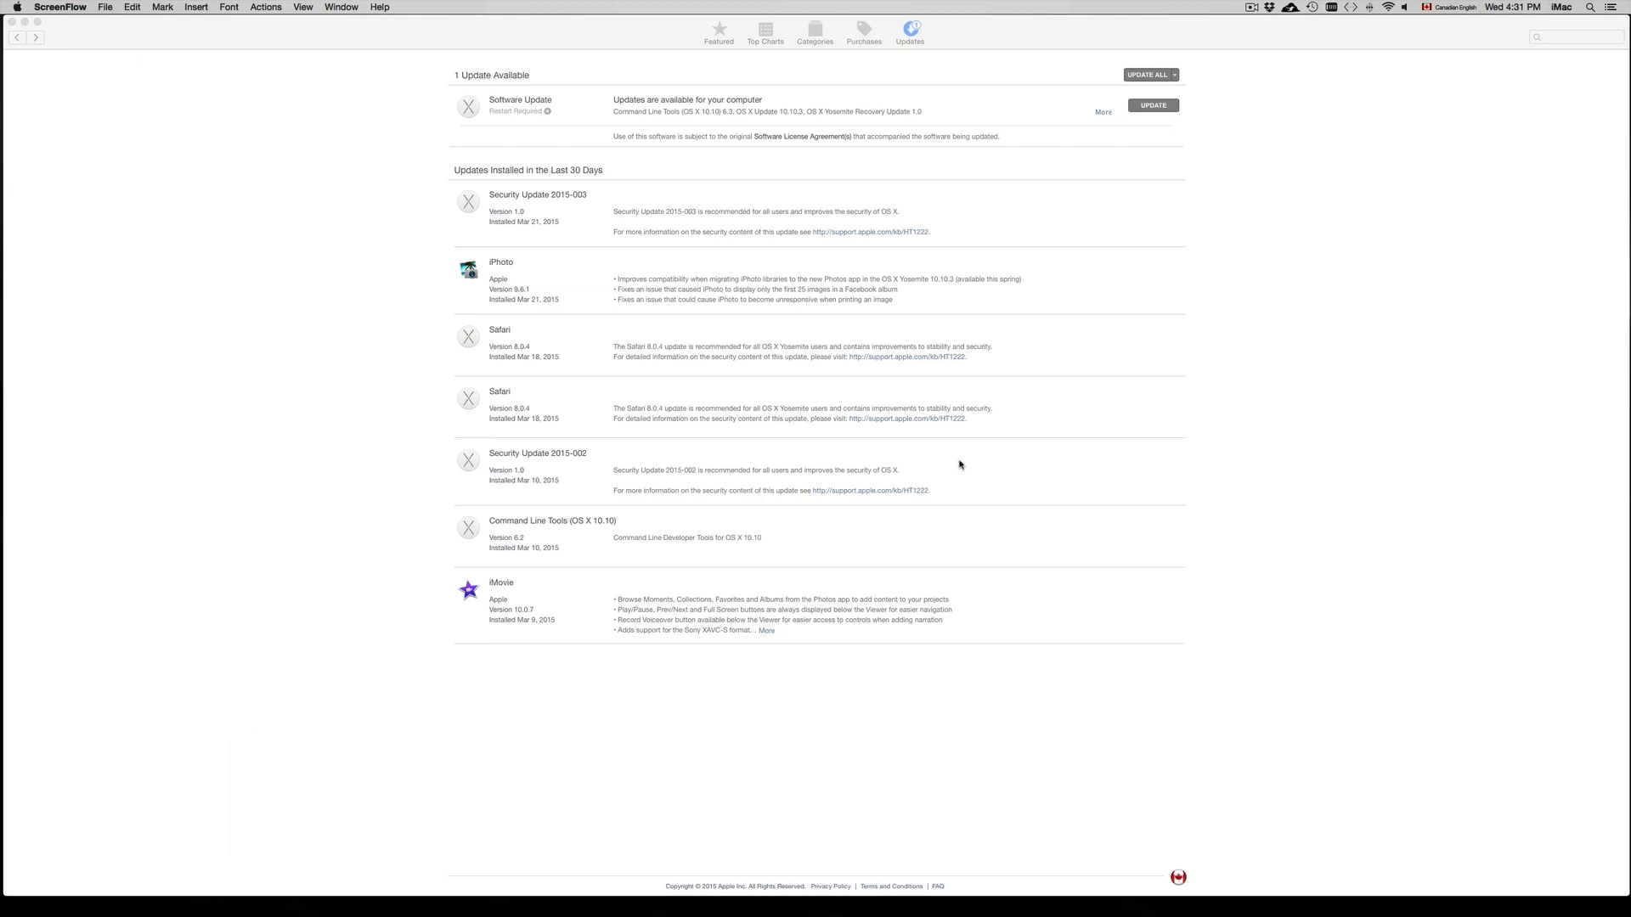
mouse_move(1542, 122)
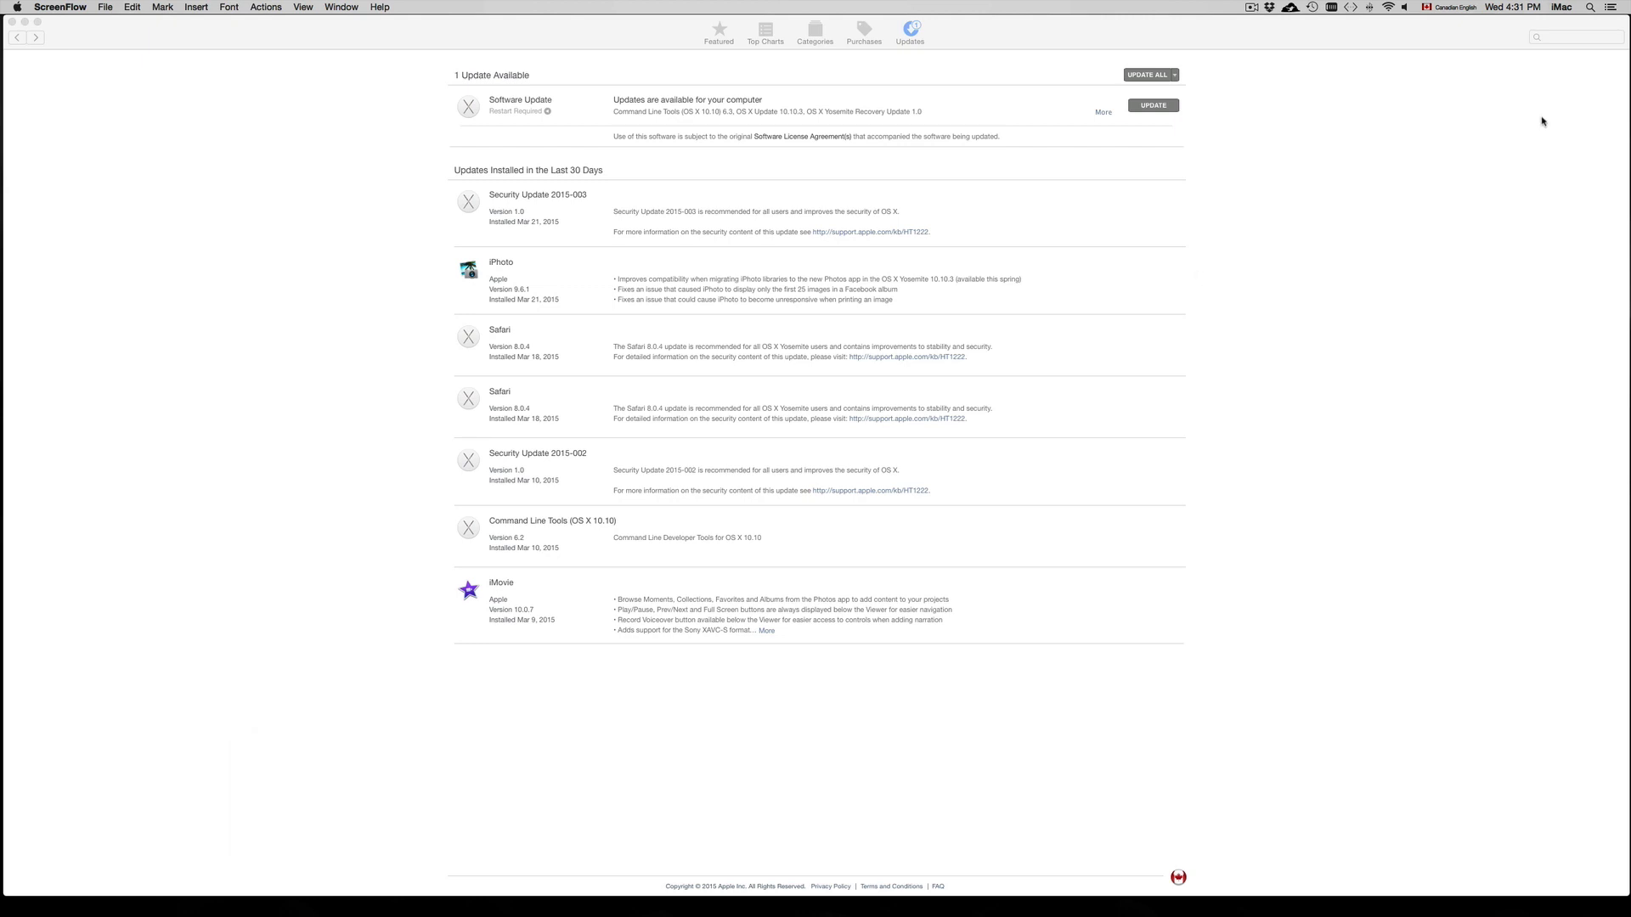
Search Spotlight for 'app Store' to open App Store on the Updates page
type("app Store")
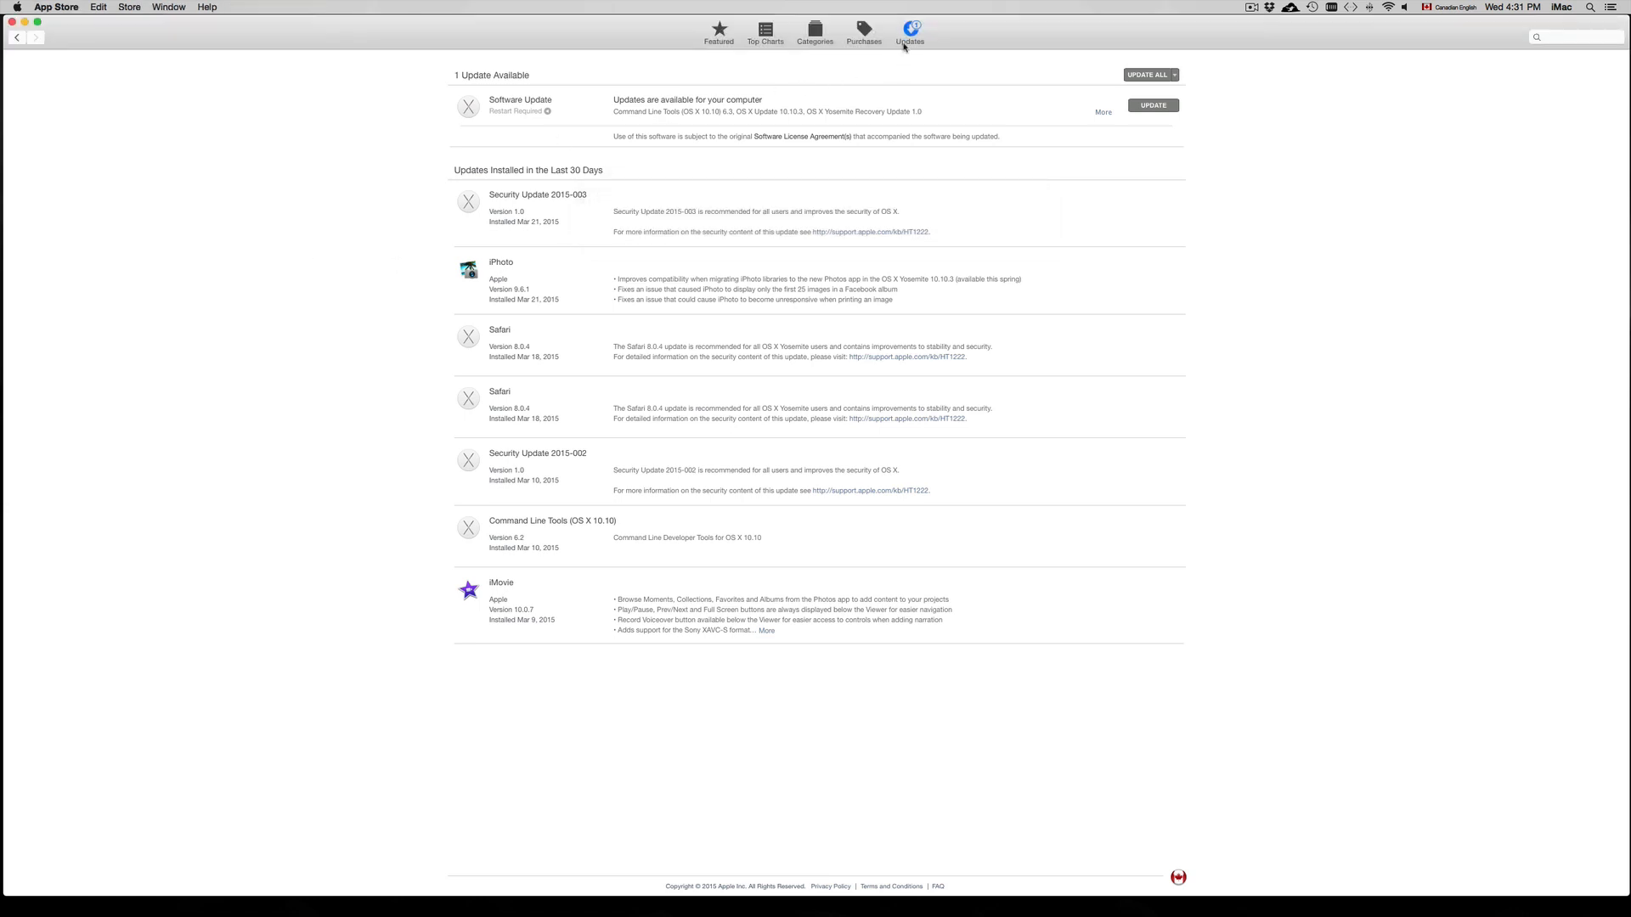
mouse_move(463, 104)
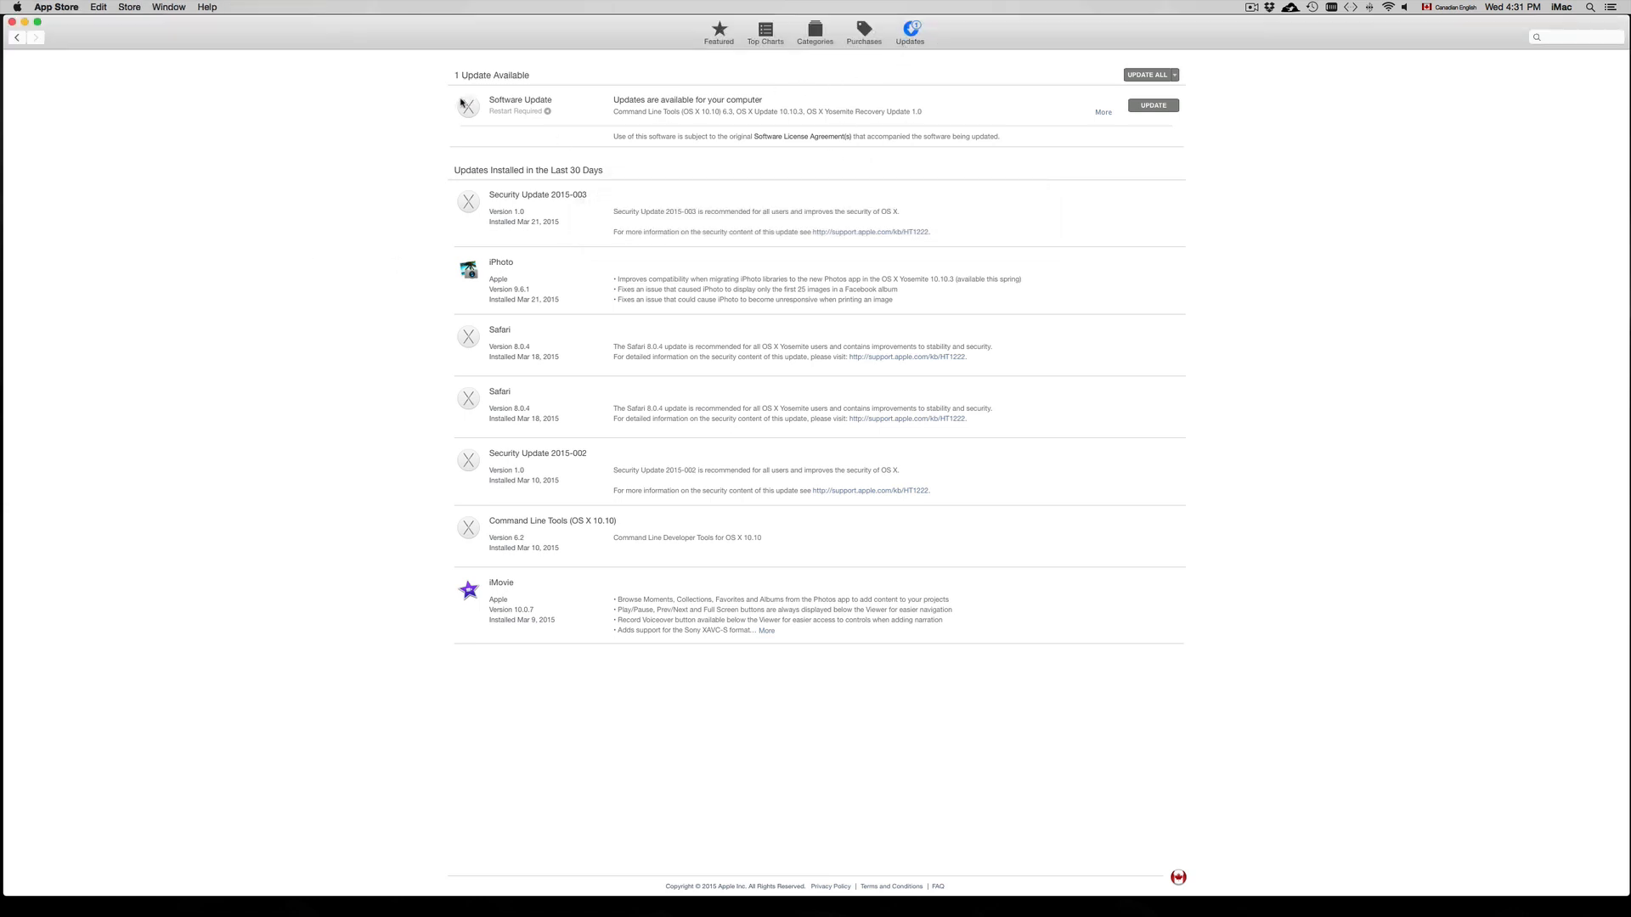
left_click(17, 7)
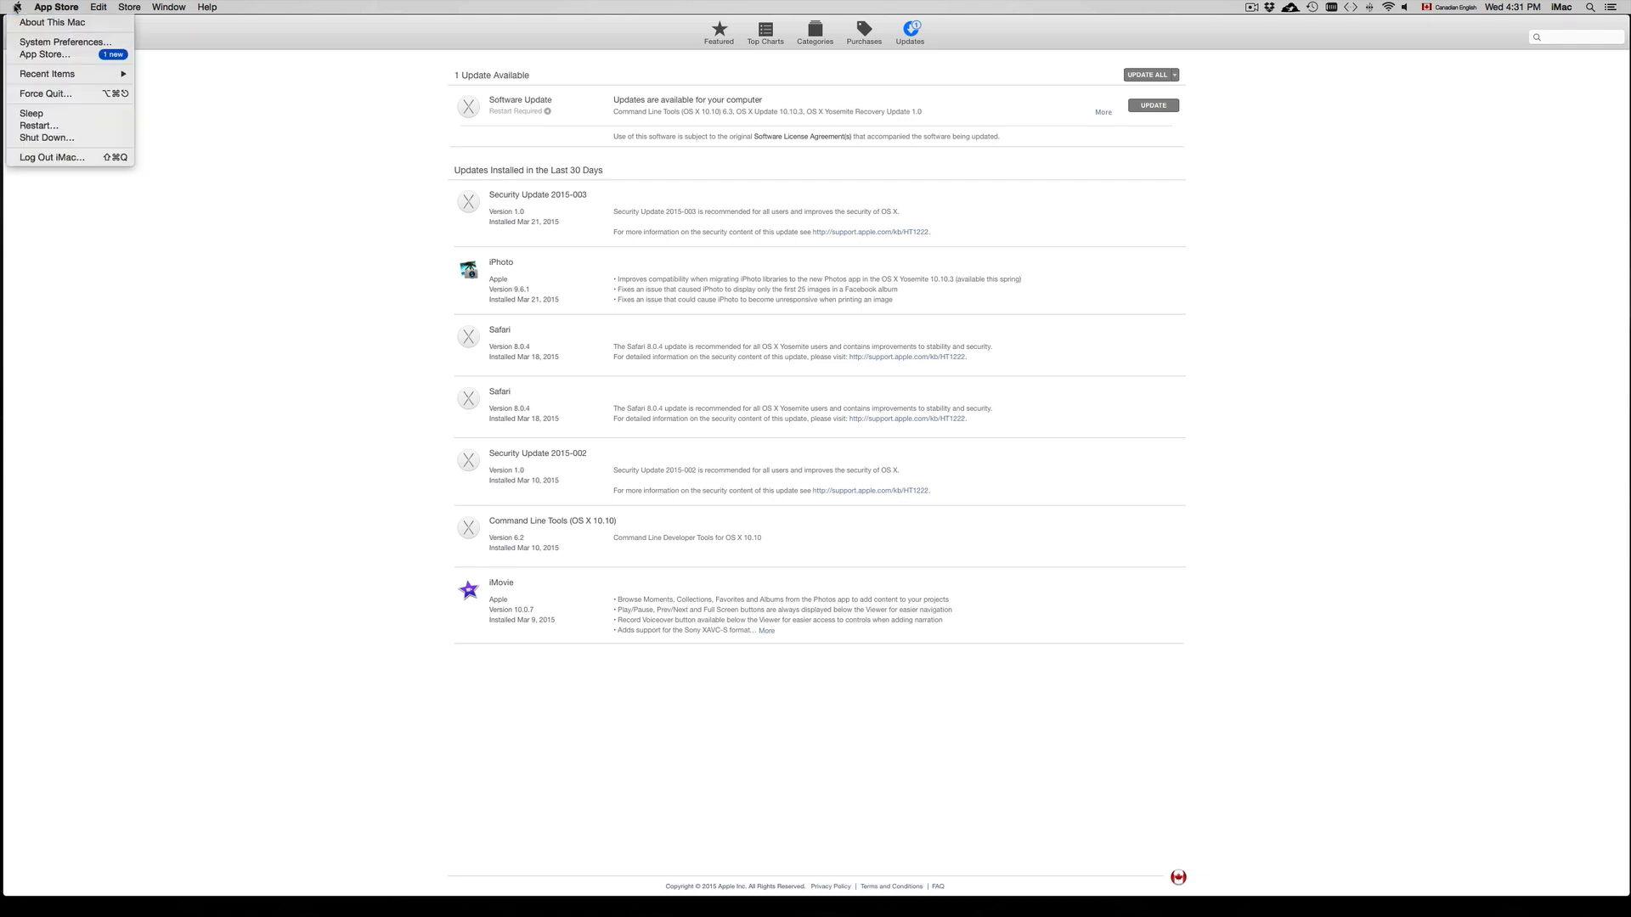
mouse_move(45, 54)
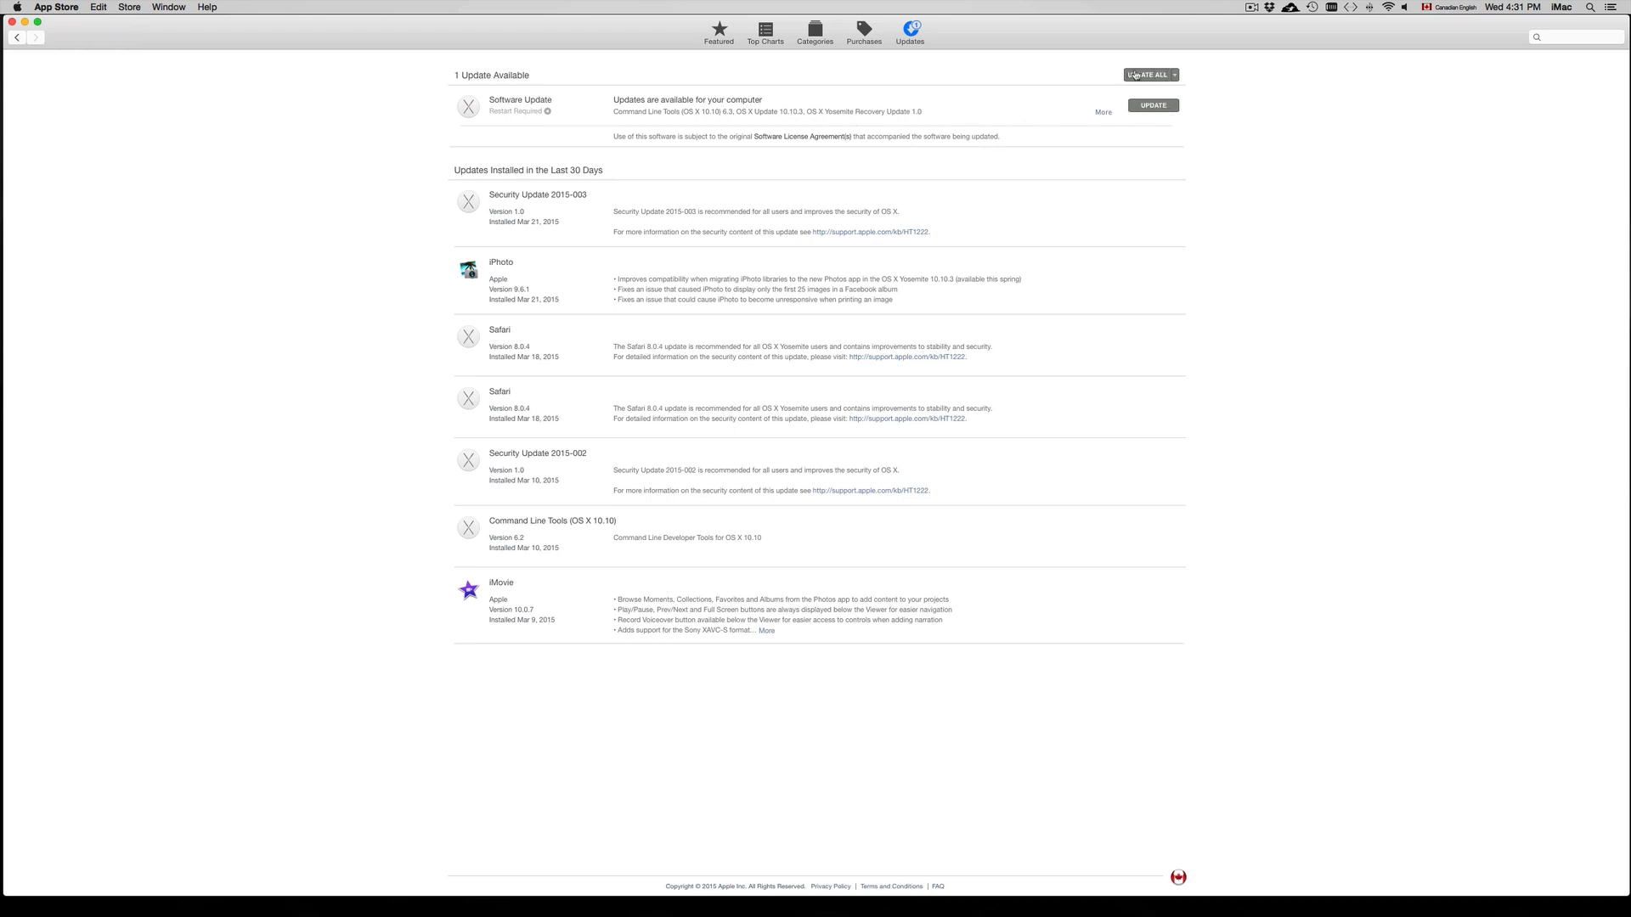
mouse_move(1111, 123)
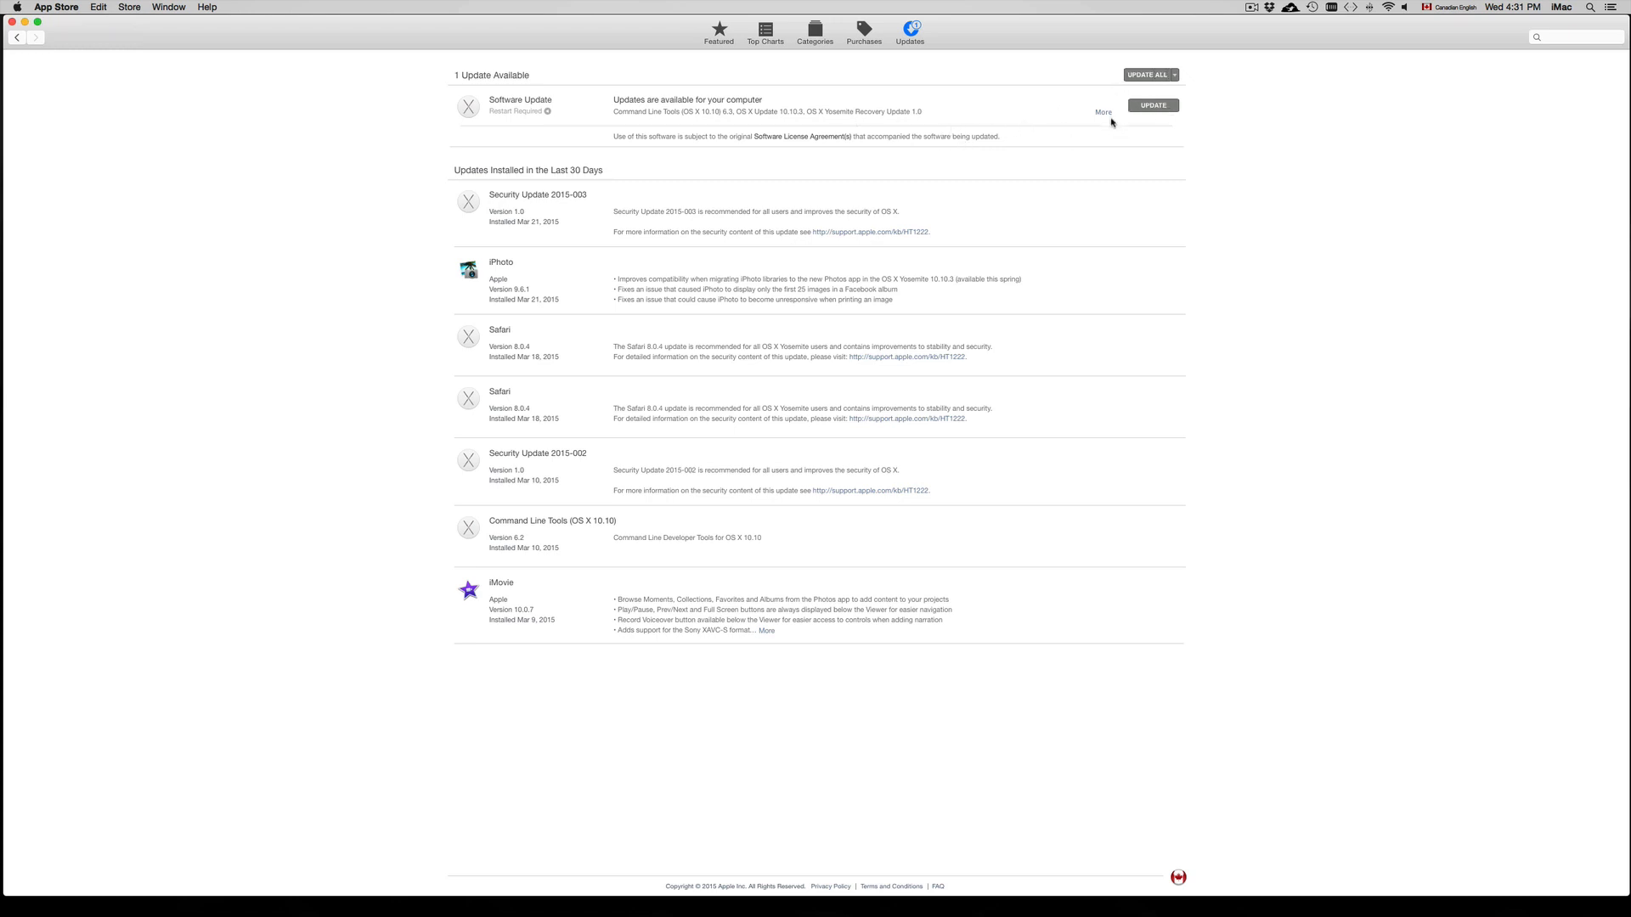
Expand Software Update to list Command Line Tools 6.3, OS X 10.10.3 and Recovery Update 1.0
left_click(1103, 112)
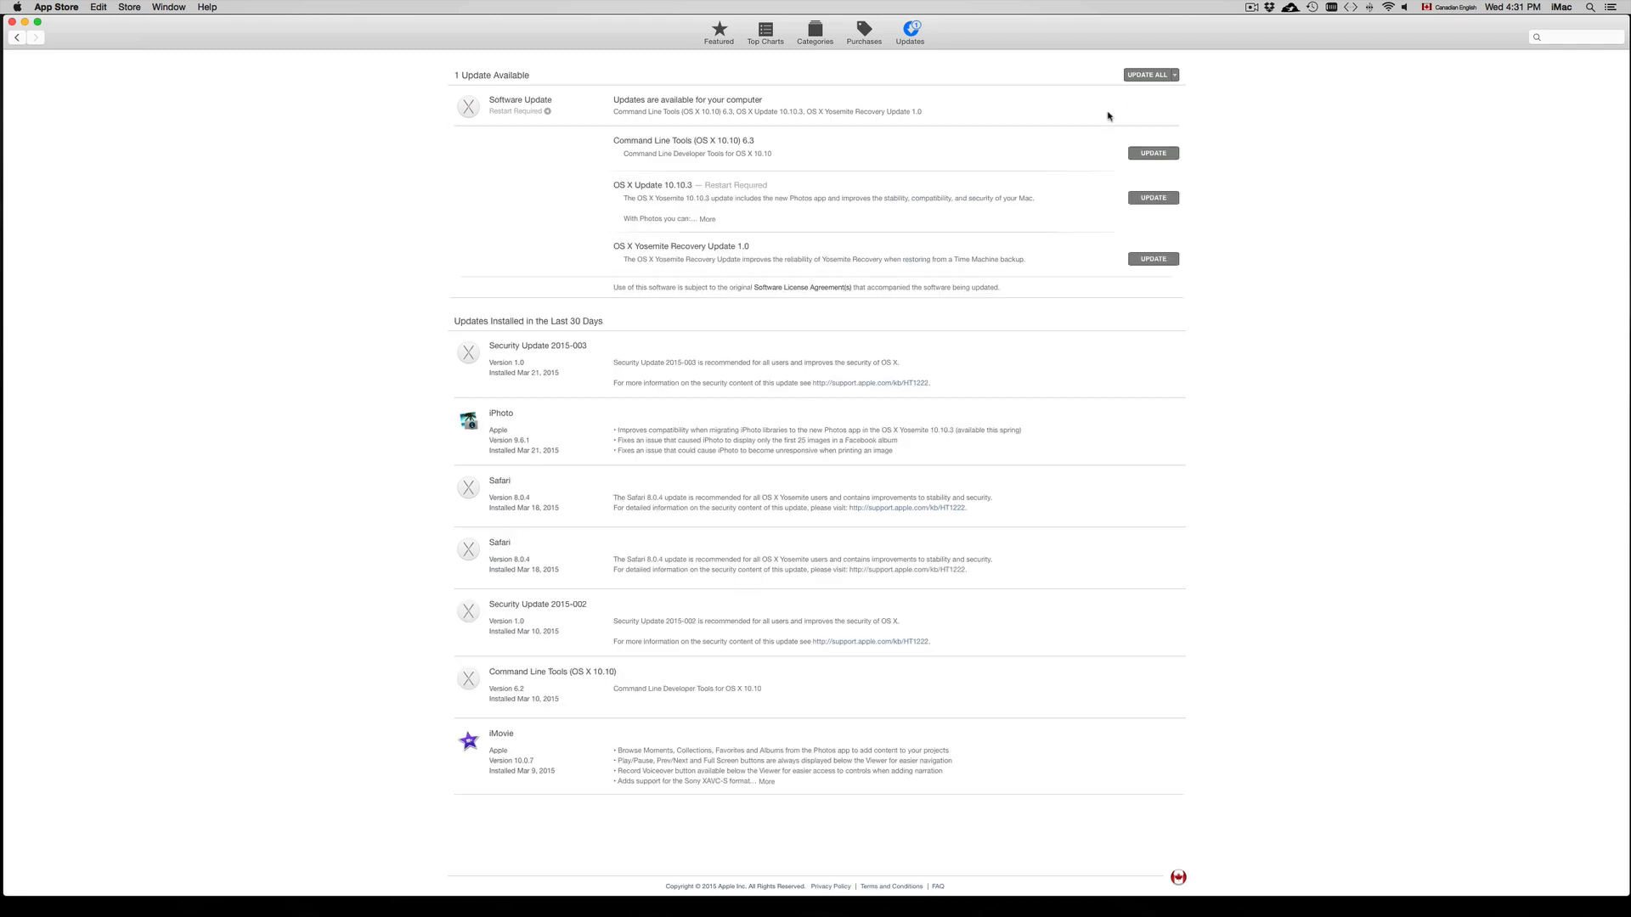
mouse_move(726, 265)
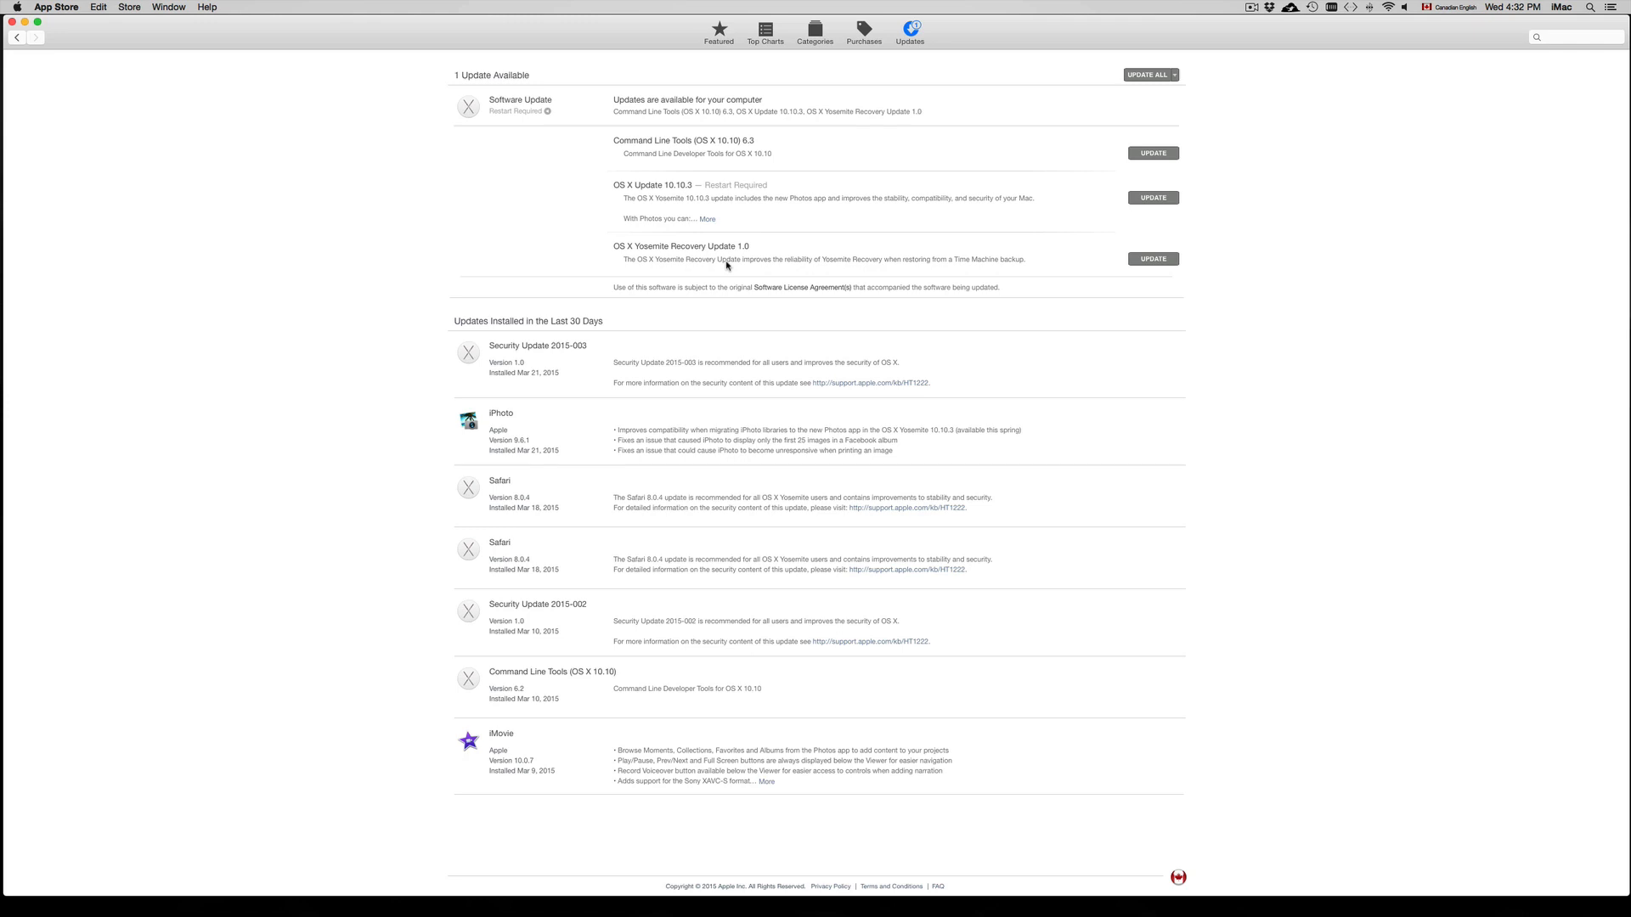
mouse_move(1148, 74)
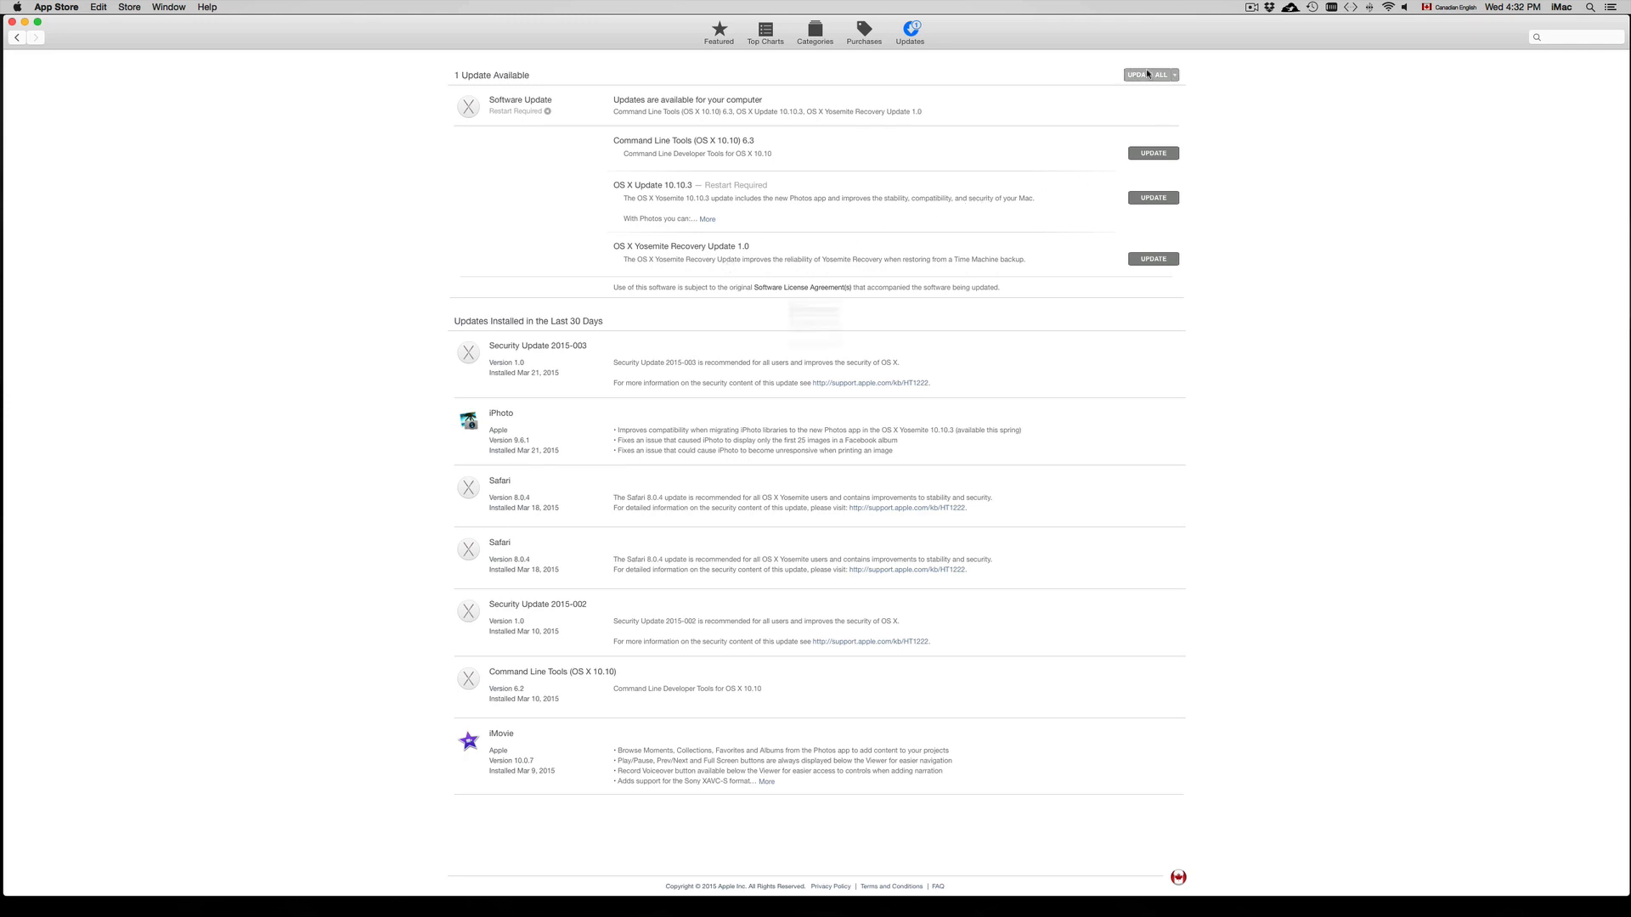
Update all pending updates, agreeing to the Xcode and OS X Yosemite licenses
left_click(1152, 153)
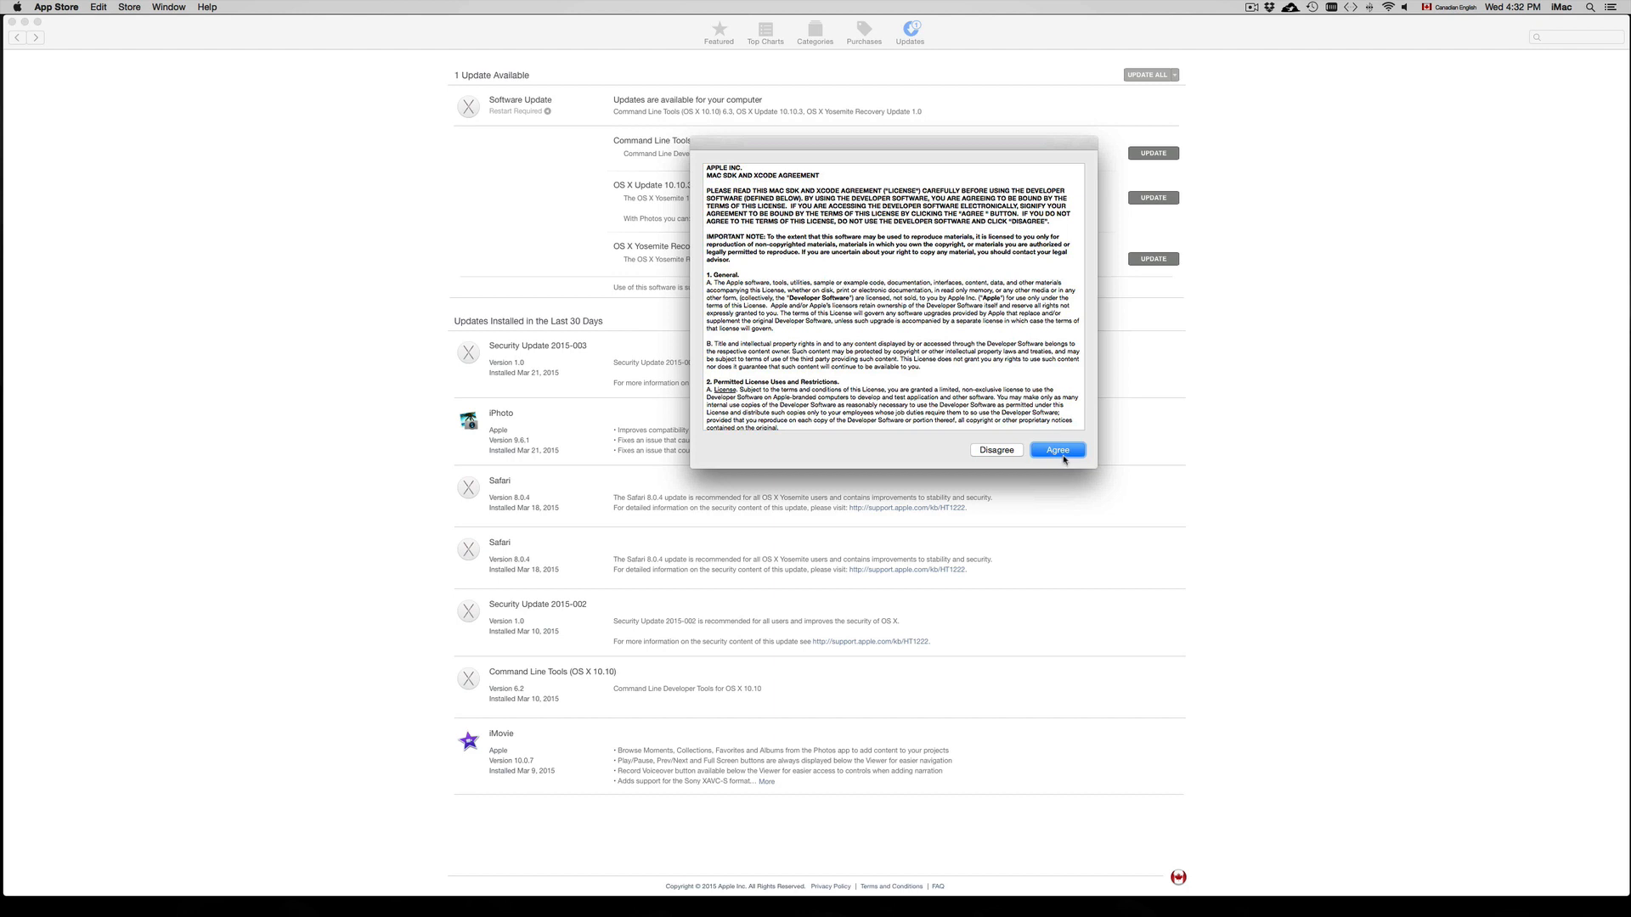
left_click(1056, 449)
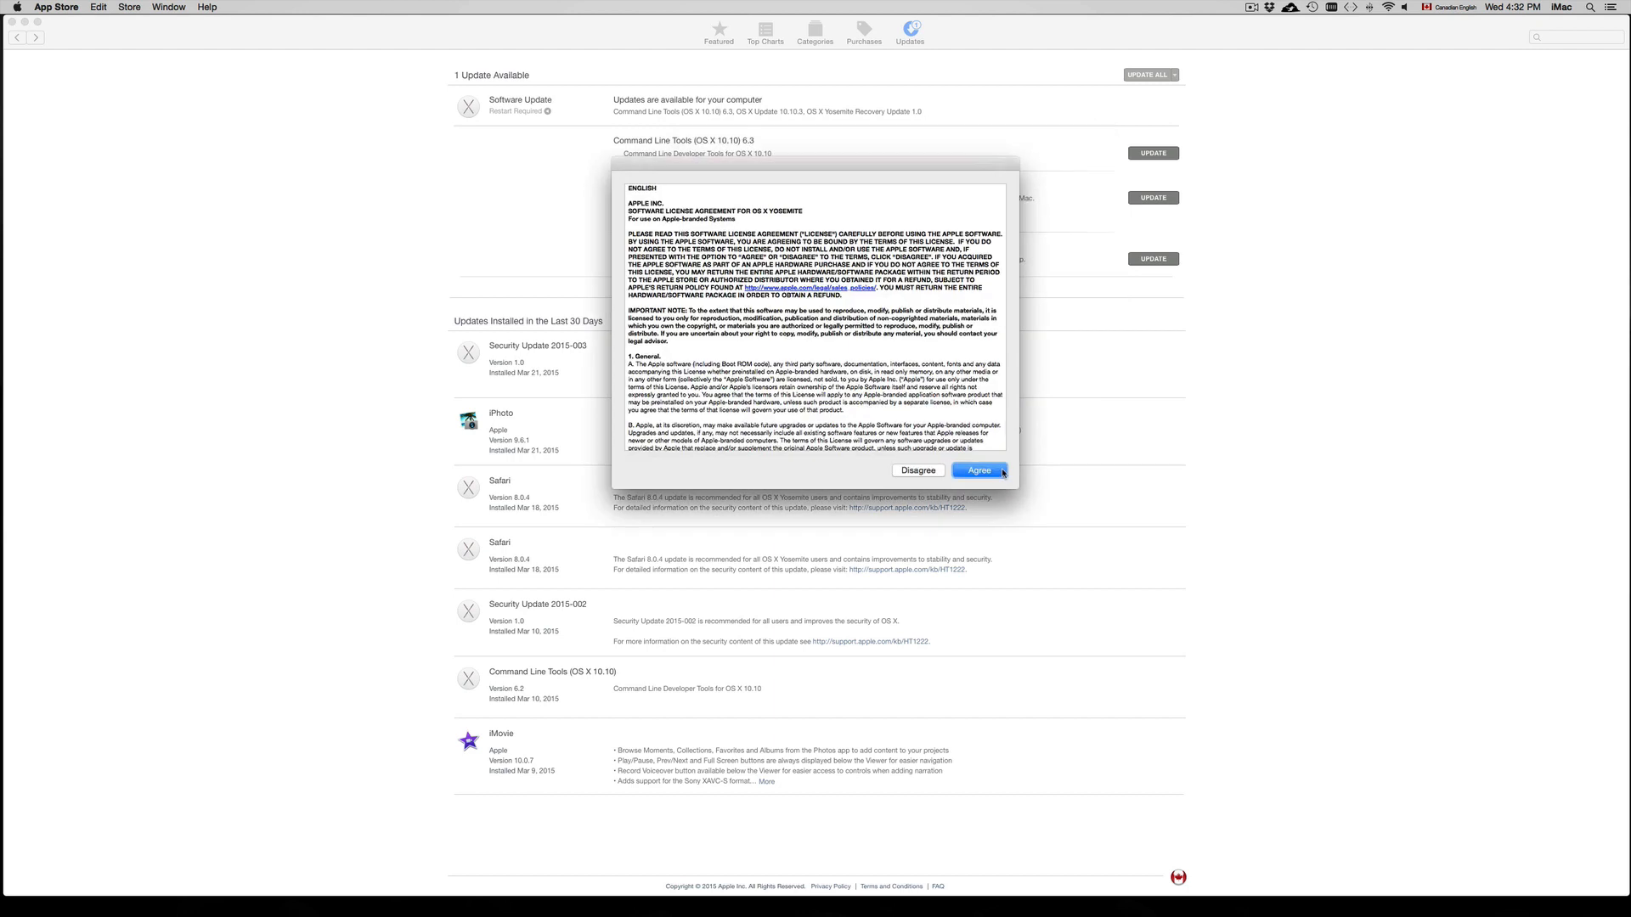
left_click(976, 469)
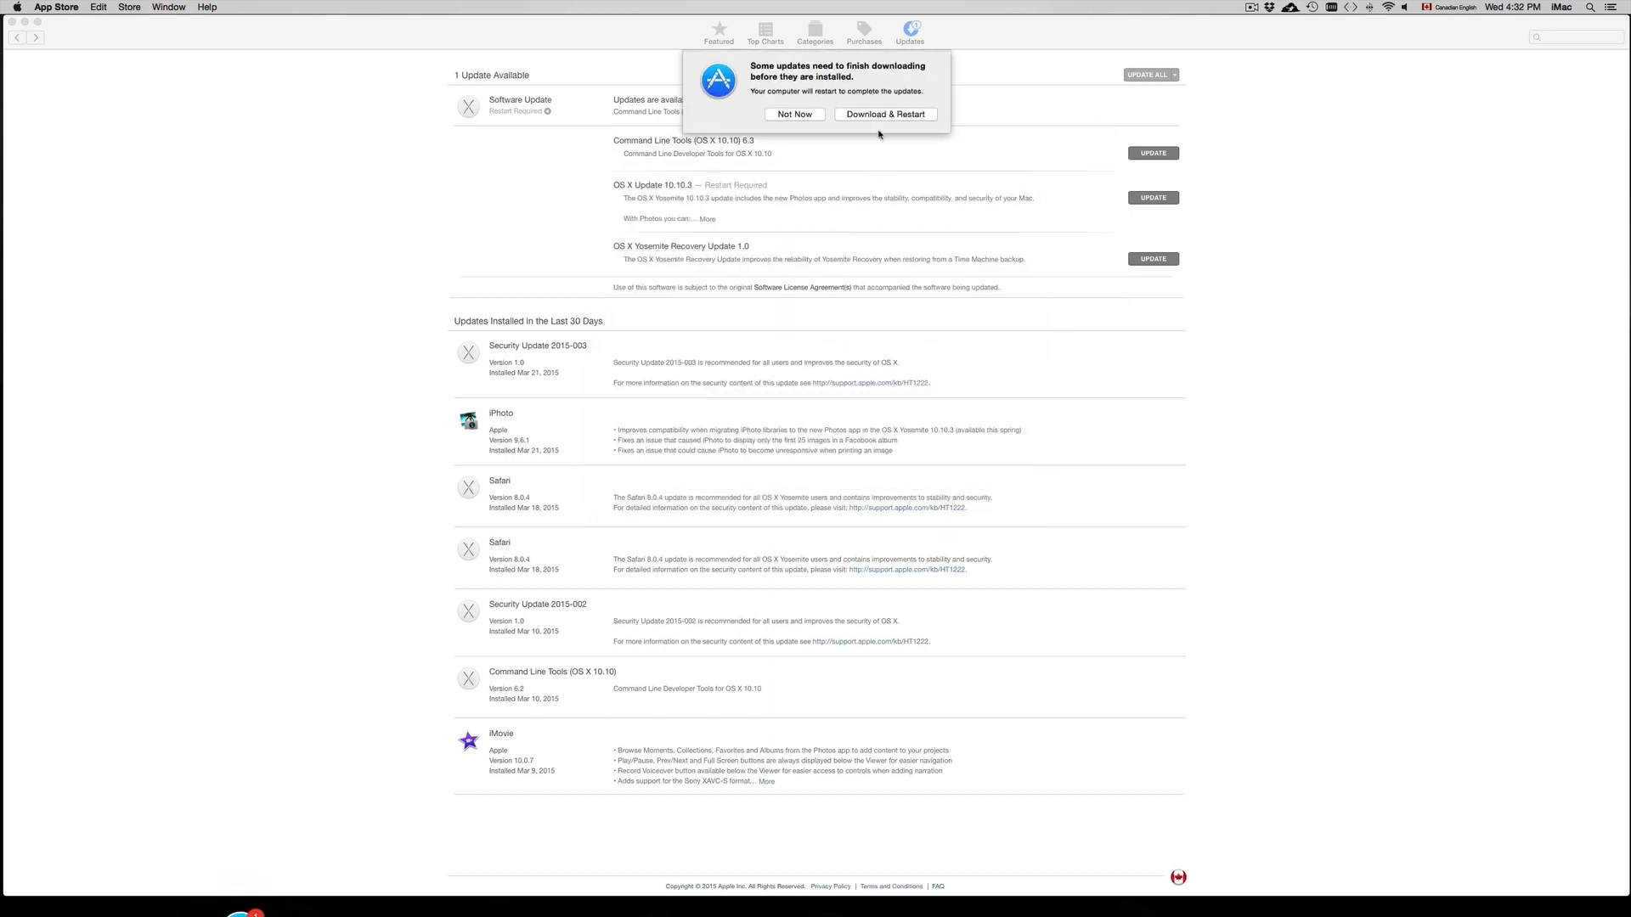